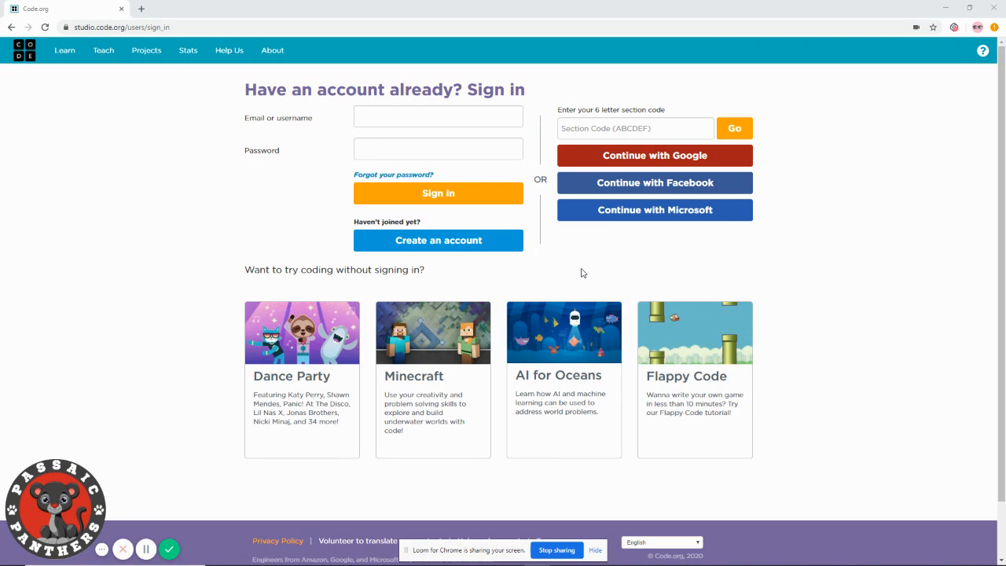
pyautogui.moveTo(500, 57)
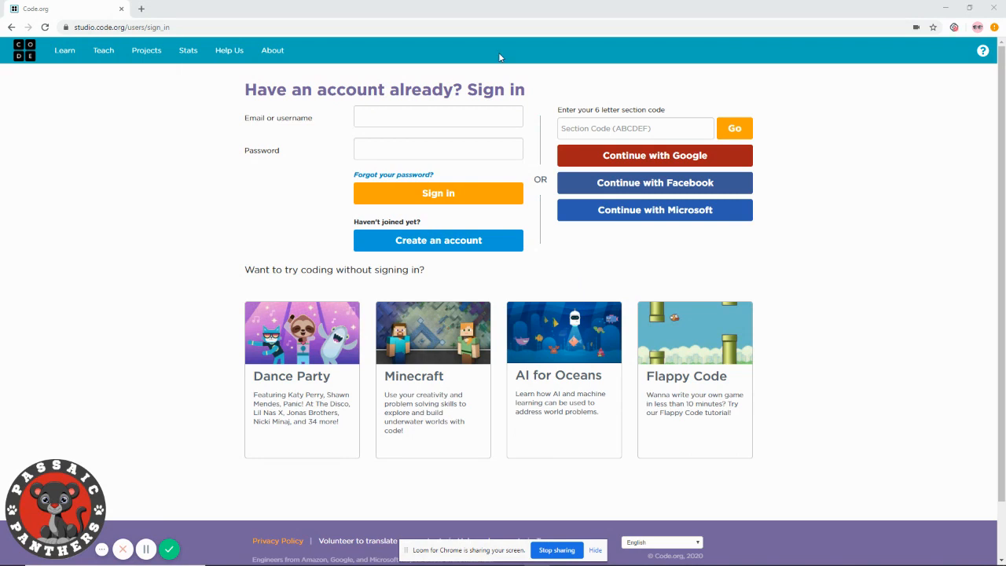
pyautogui.moveTo(422, 46)
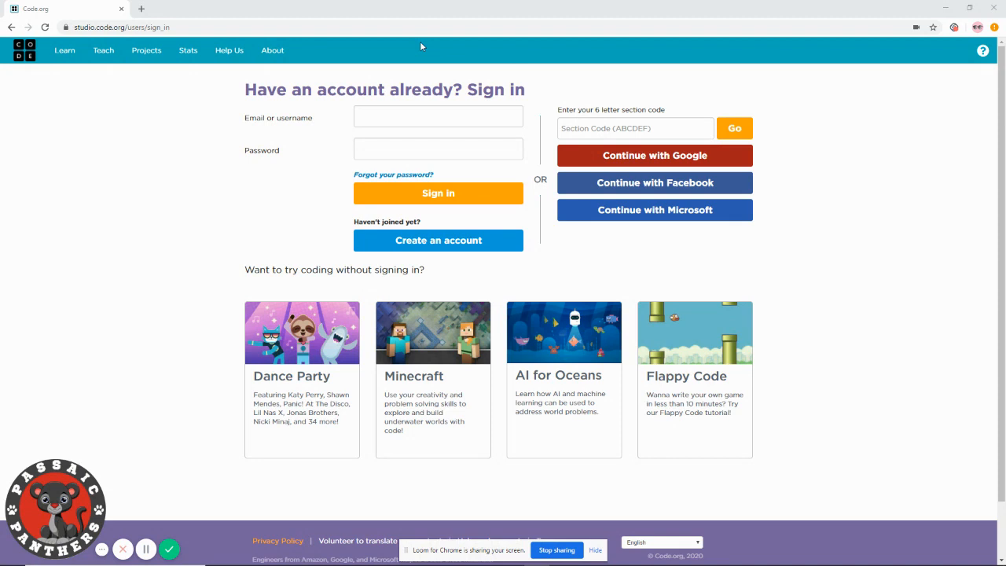
pyautogui.moveTo(299, 113)
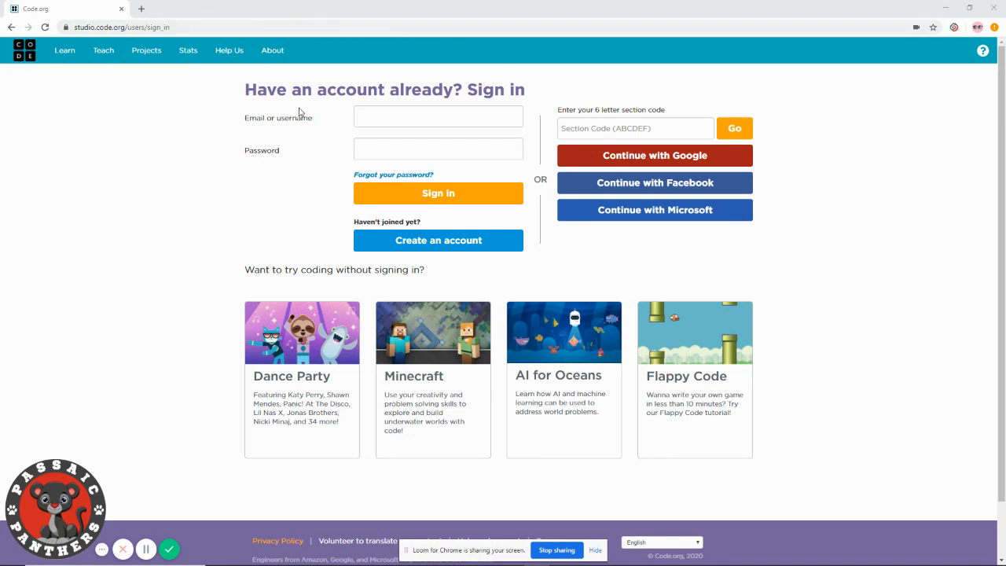
pyautogui.moveTo(421, 71)
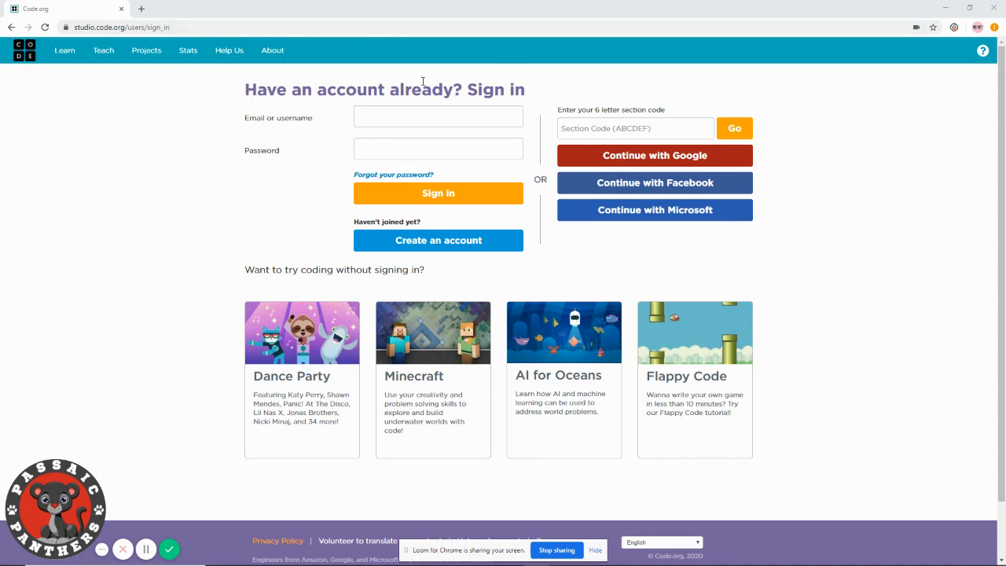
pyautogui.moveTo(249, 198)
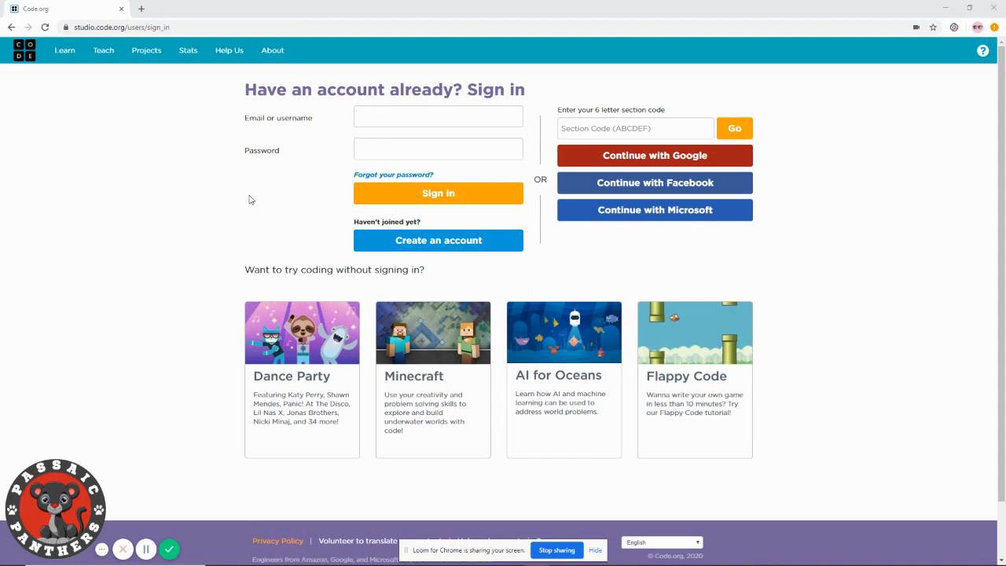
pyautogui.moveTo(225, 103)
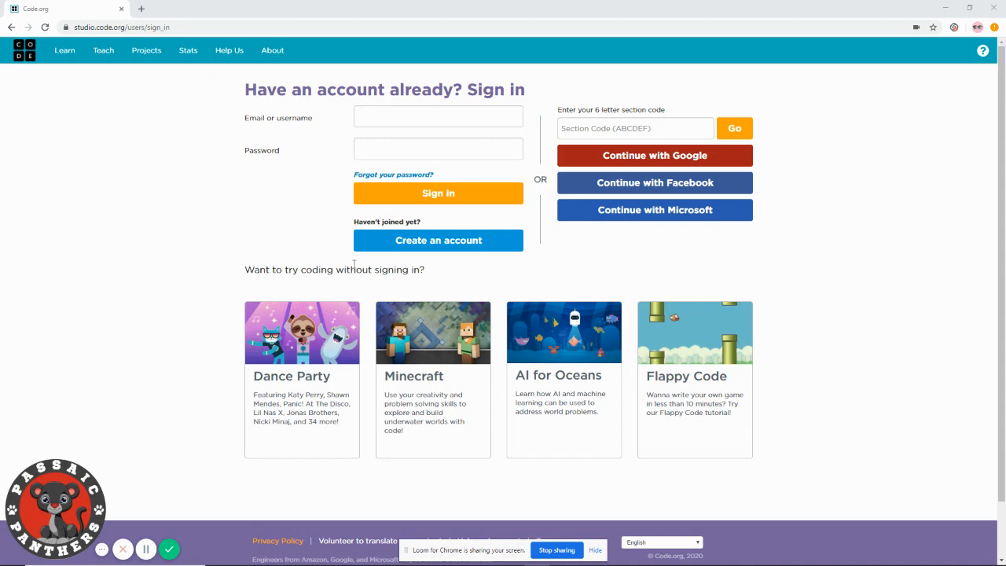
pyautogui.moveTo(616, 160)
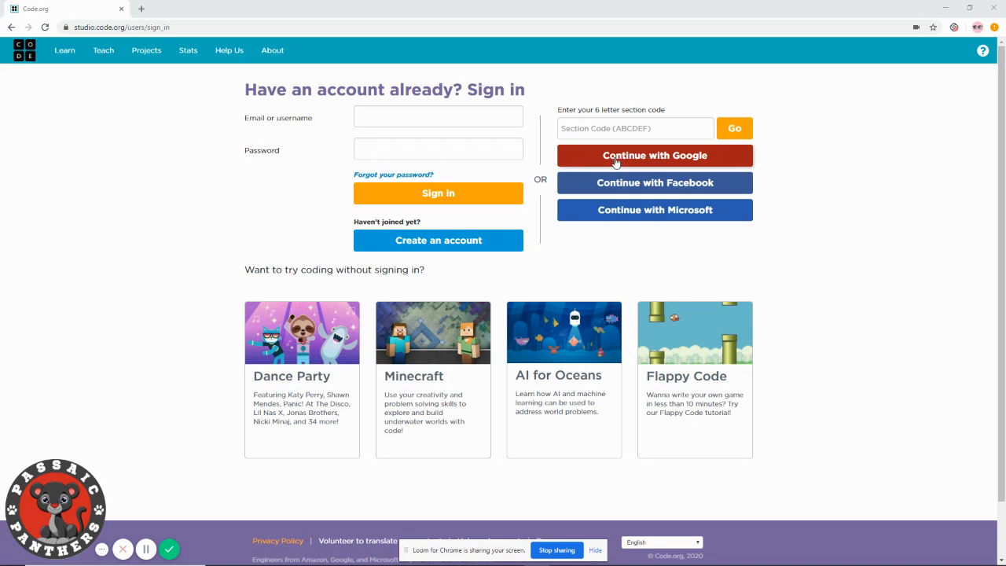
pyautogui.moveTo(619, 161)
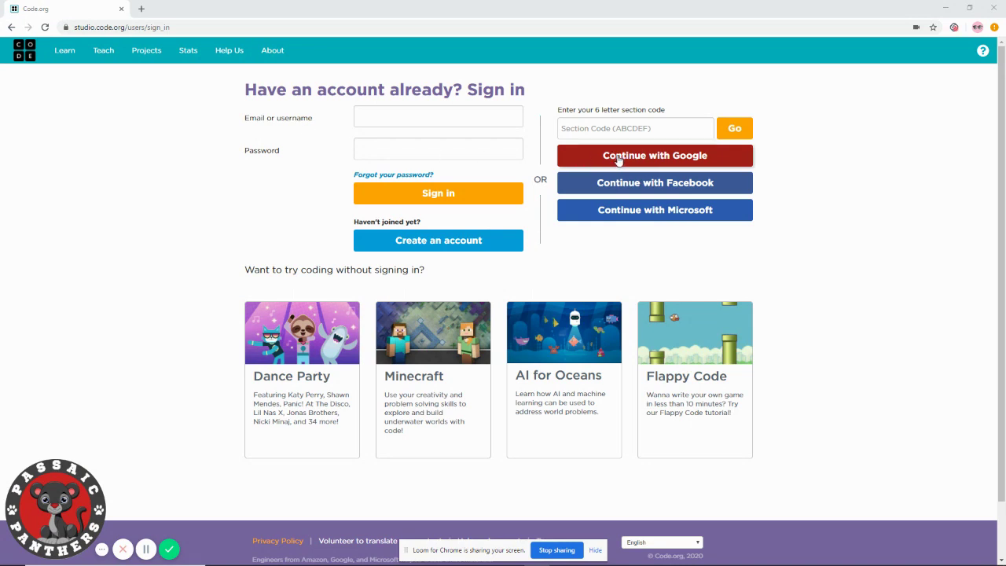
pyautogui.moveTo(692, 158)
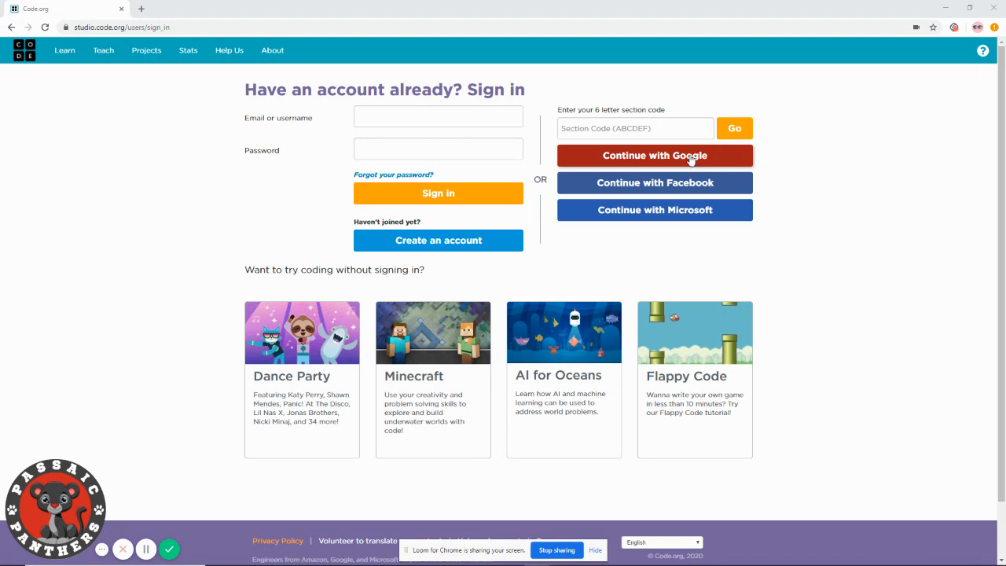
pyautogui.moveTo(588, 156)
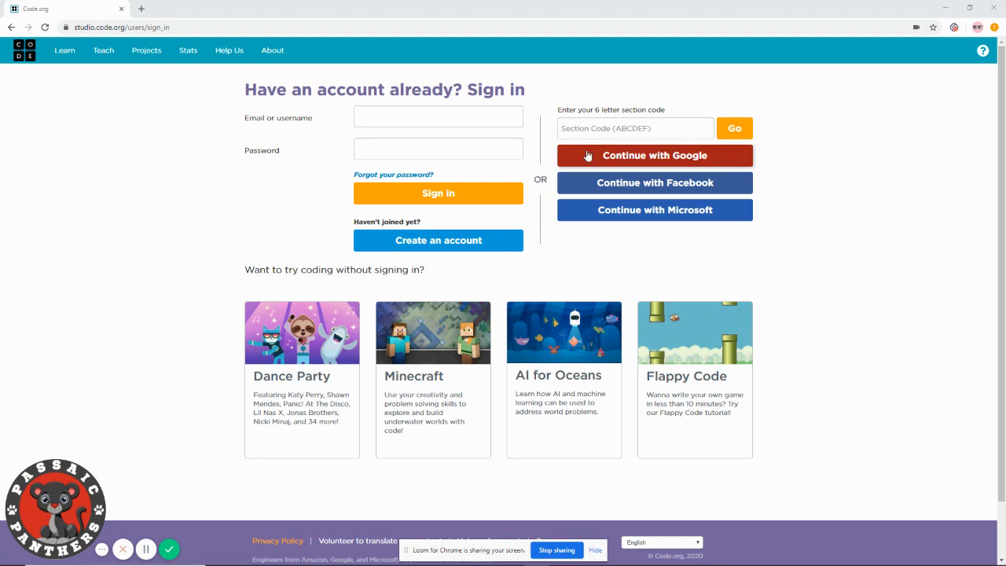
pyautogui.moveTo(644, 160)
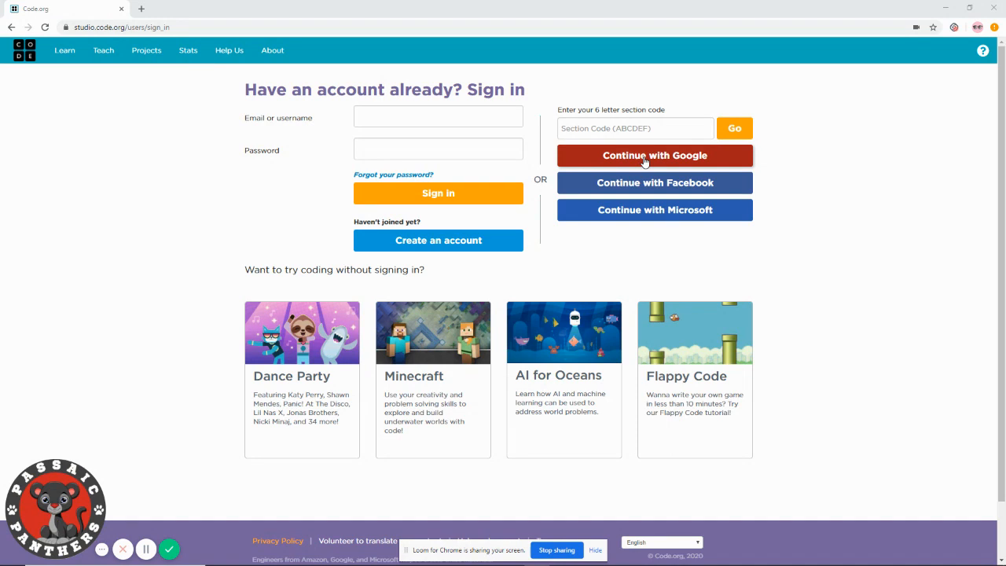
# Continue with Google and submit the school account's email and password.
pyautogui.click(654, 156)
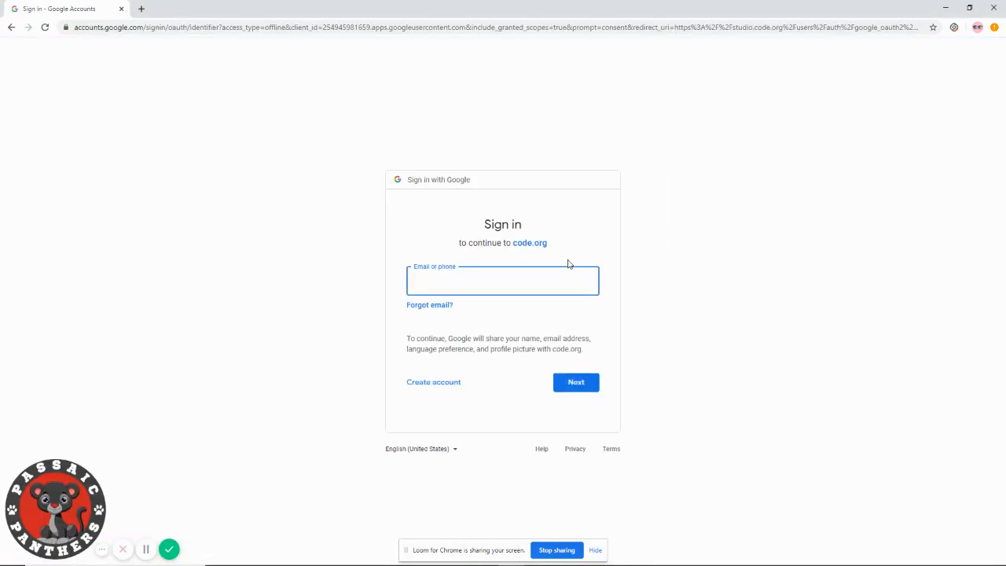
pyautogui.moveTo(559, 261)
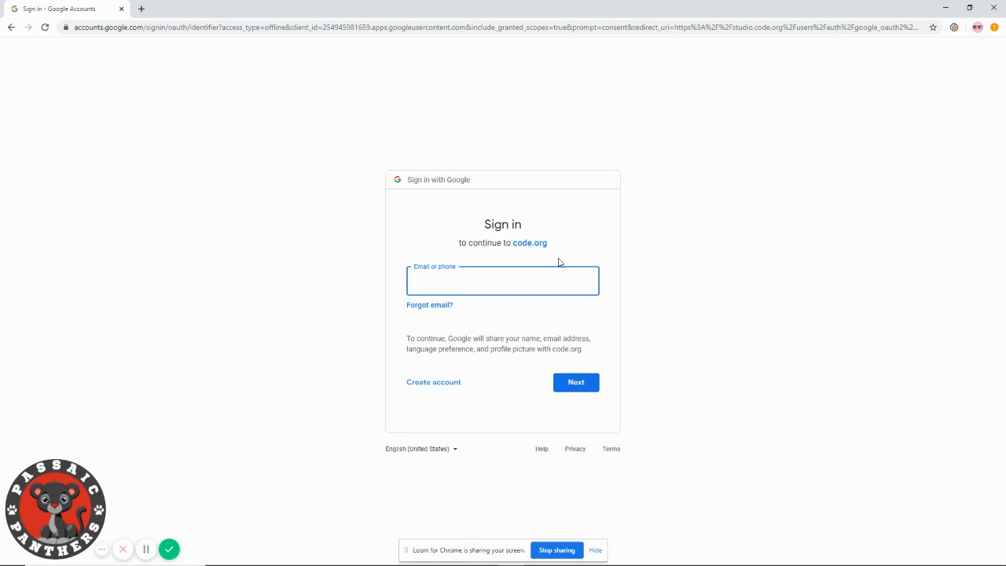
pyautogui.click(501, 280)
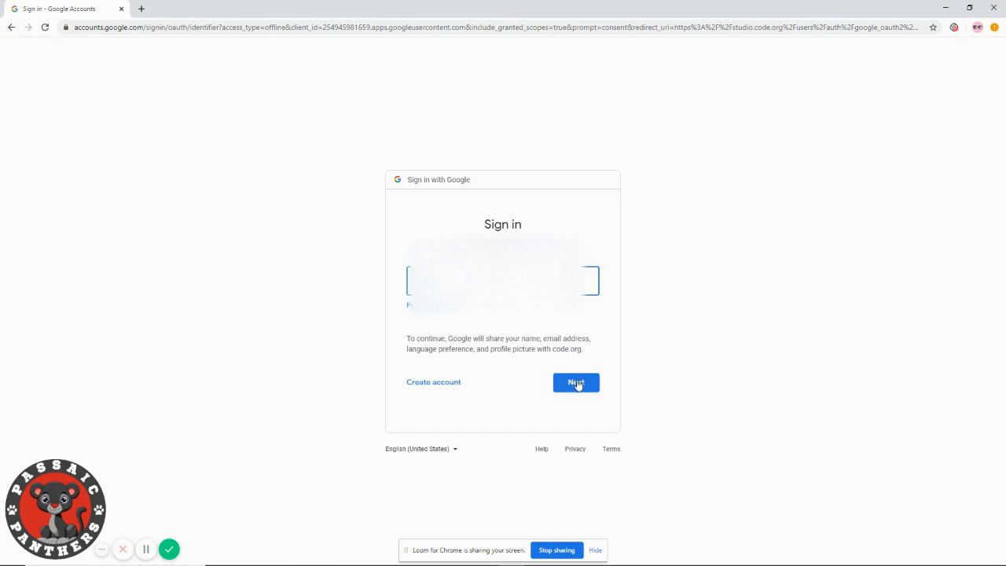
pyautogui.click(576, 384)
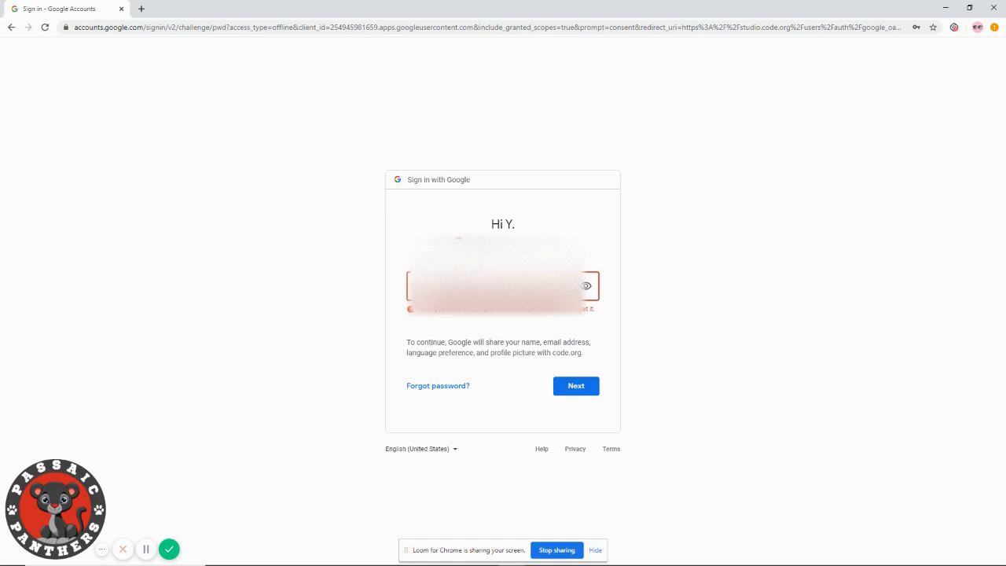
pyautogui.click(575, 387)
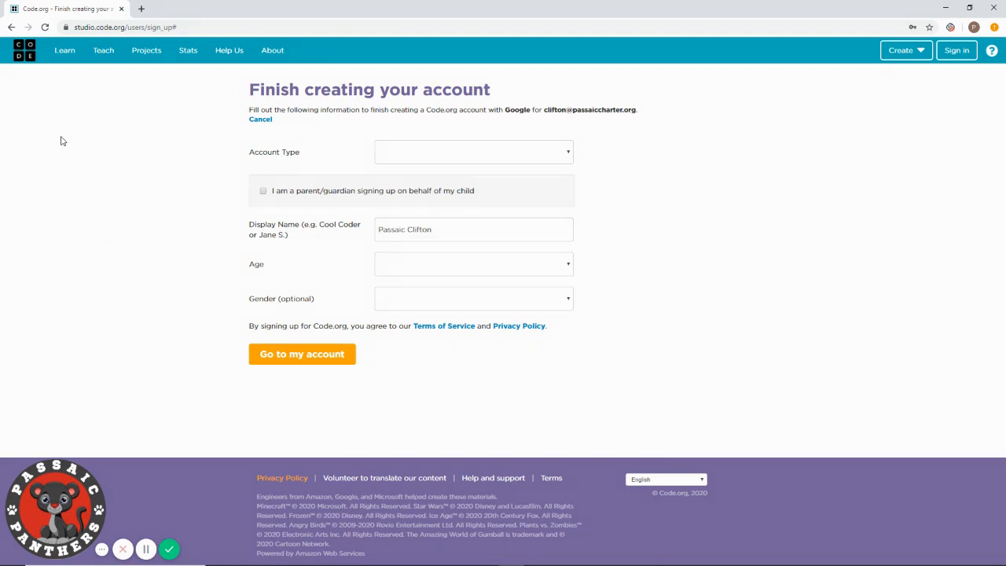
pyautogui.moveTo(133, 98)
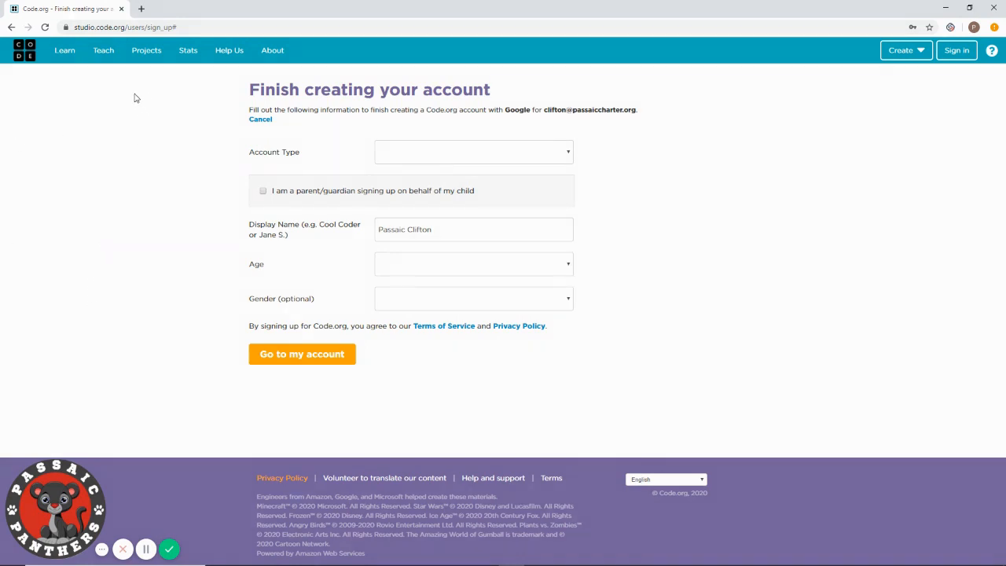
pyautogui.moveTo(351, 138)
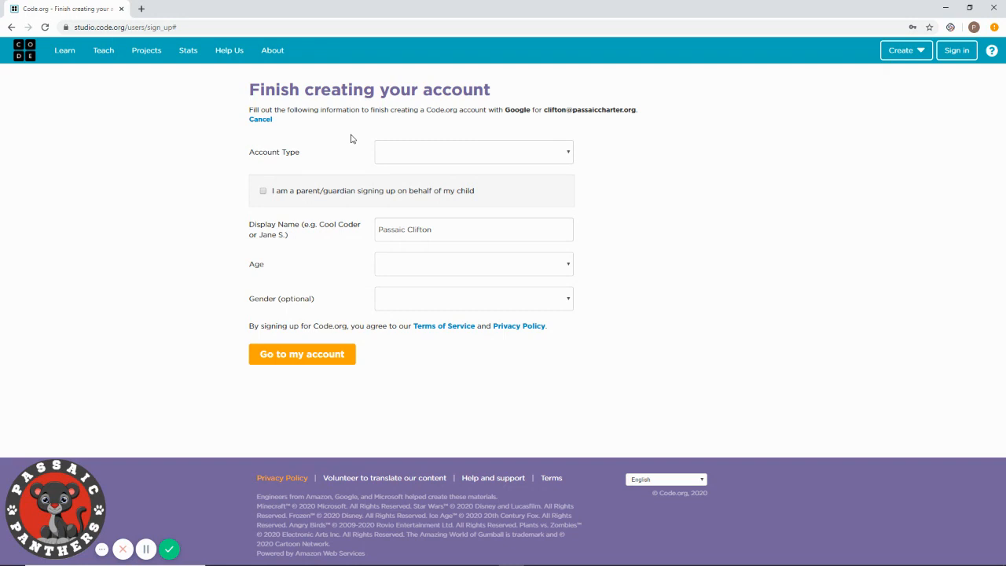
pyautogui.moveTo(418, 110)
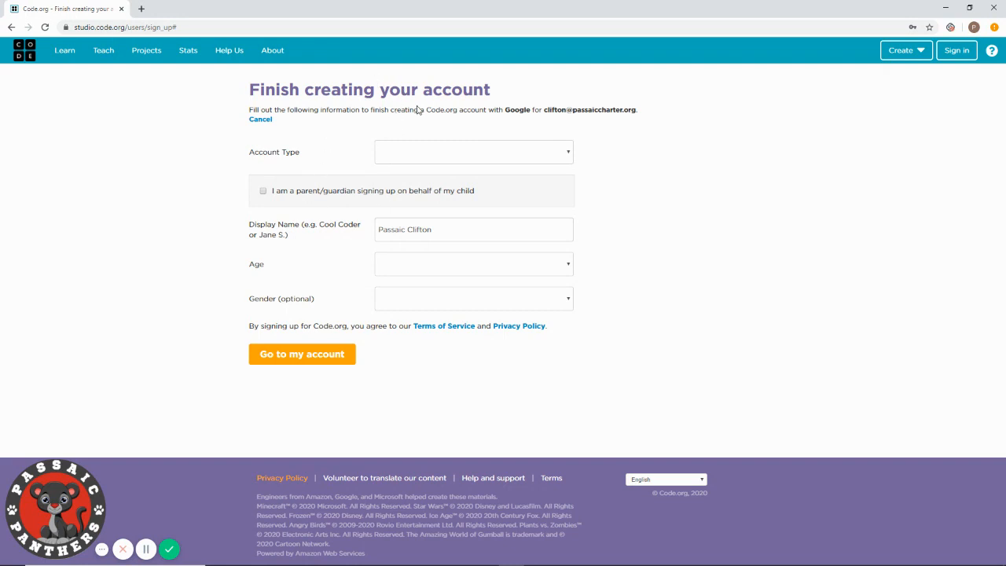
pyautogui.moveTo(439, 157)
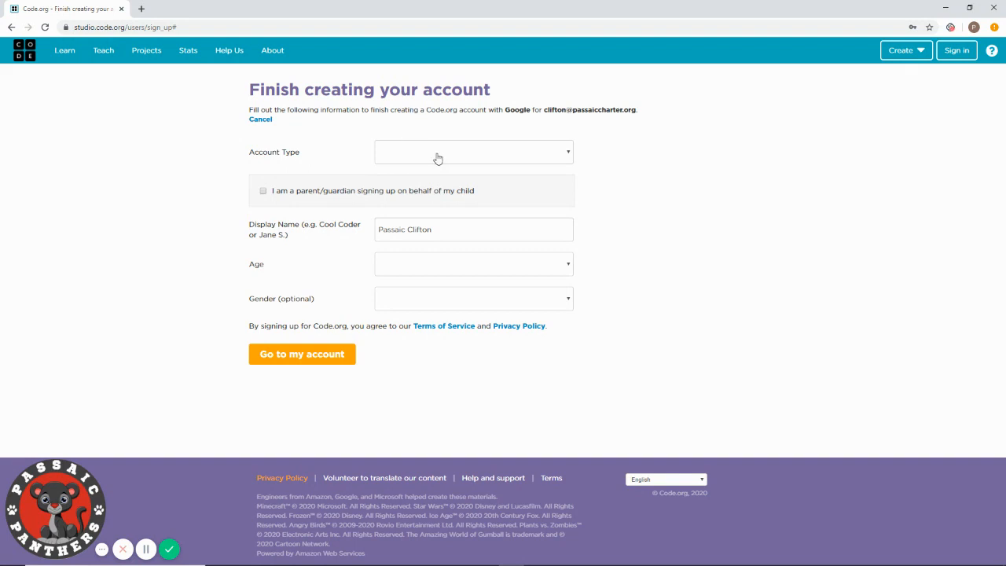
# Set Account Type to Student and go to my account.
pyautogui.click(473, 151)
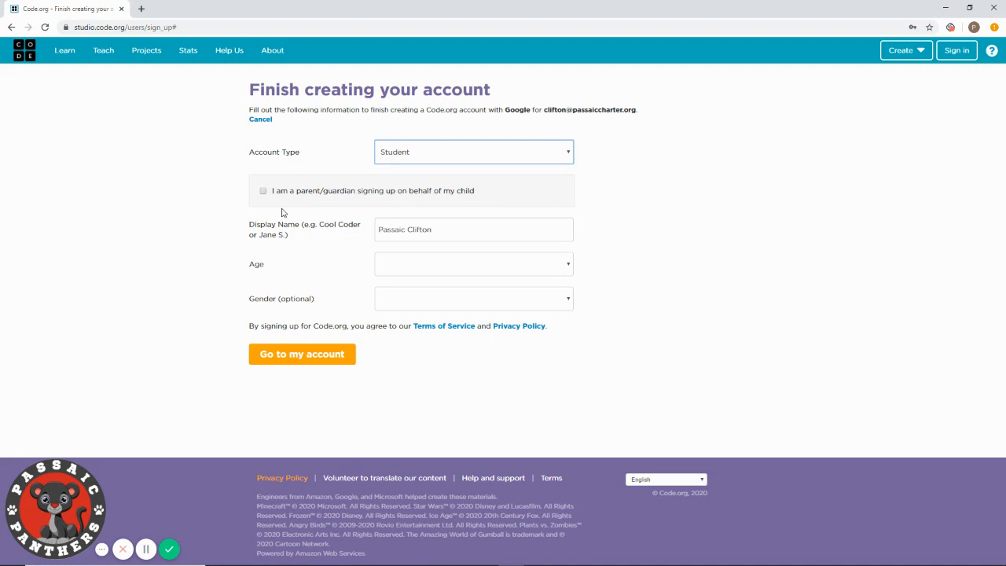
pyautogui.moveTo(347, 182)
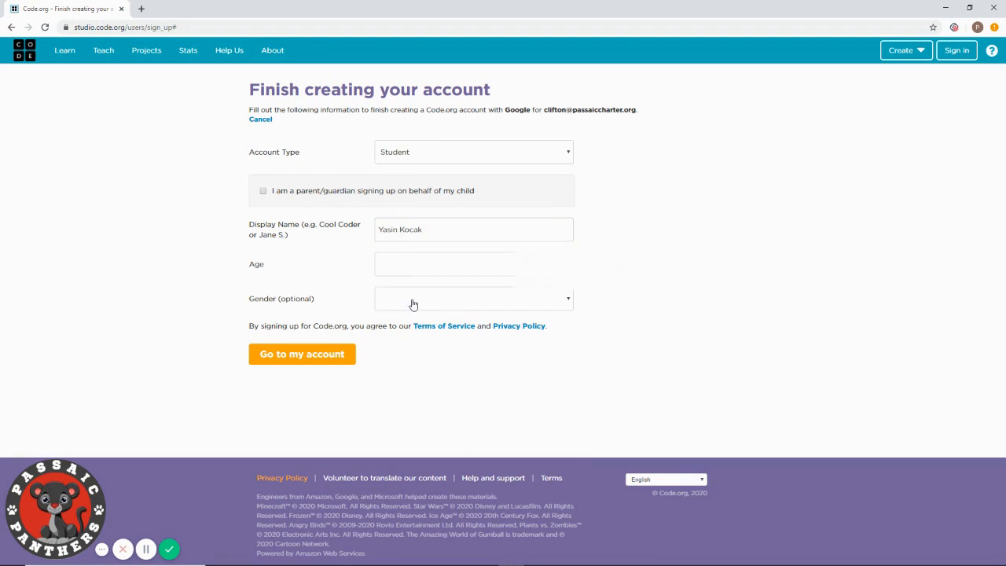
pyautogui.moveTo(321, 364)
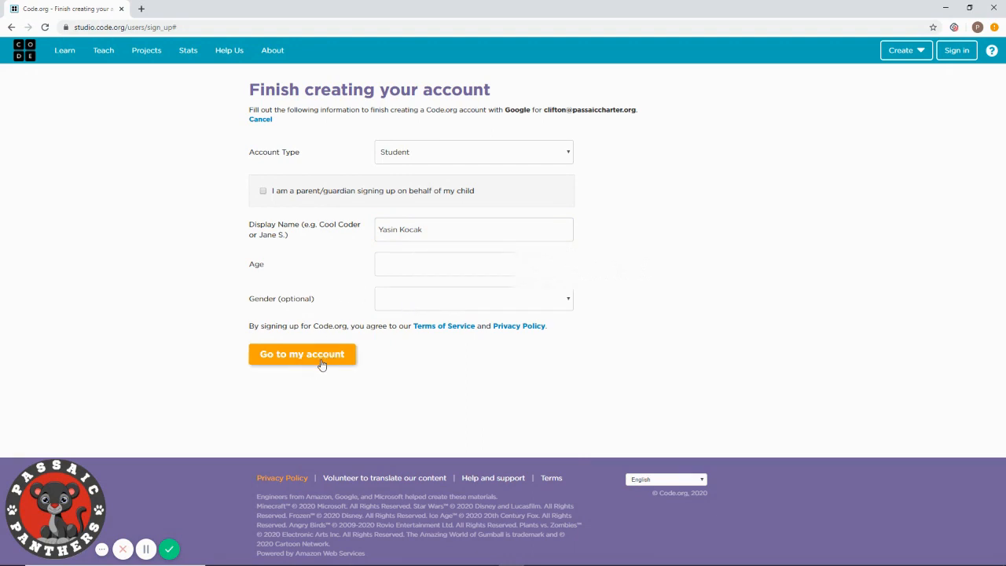
pyautogui.click(302, 354)
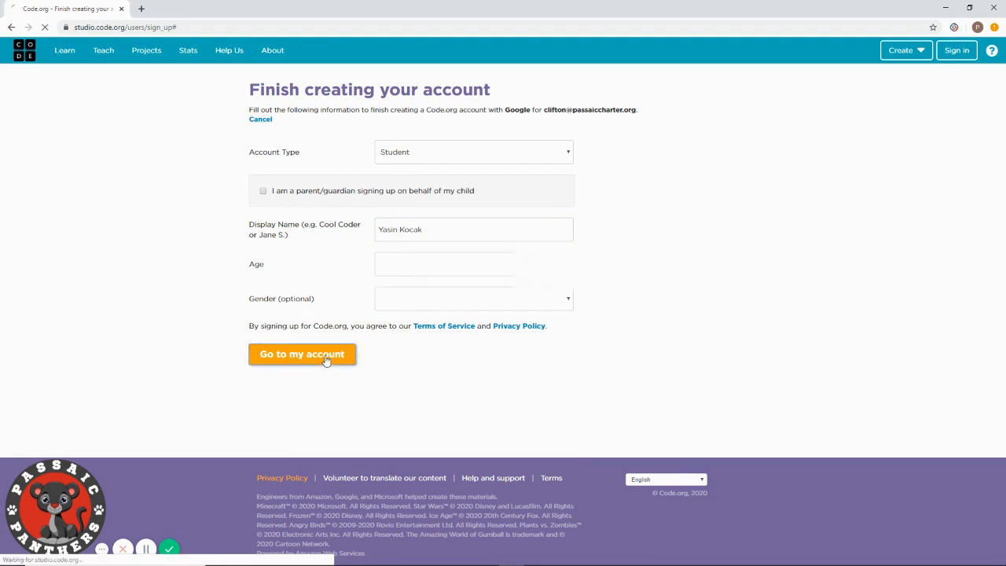
pyautogui.click(302, 354)
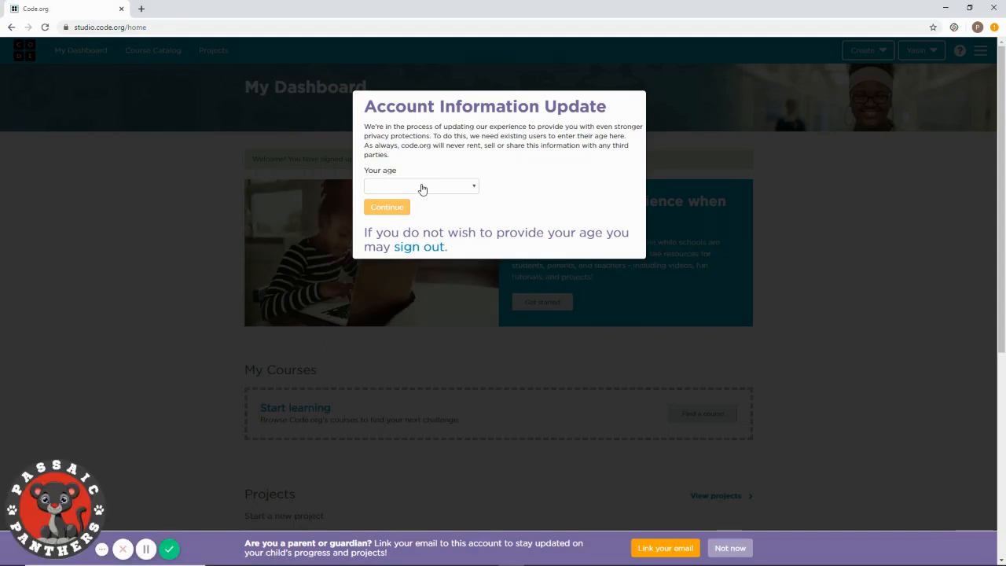
# Expand the Your age dropdown in the Account Information Update dialog.
pyautogui.click(422, 186)
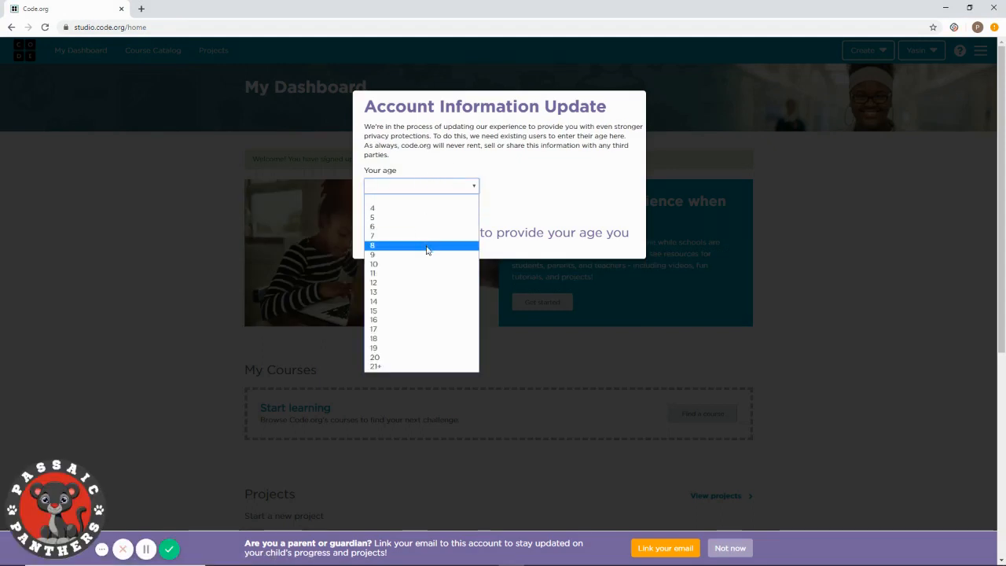
pyautogui.moveTo(409, 319)
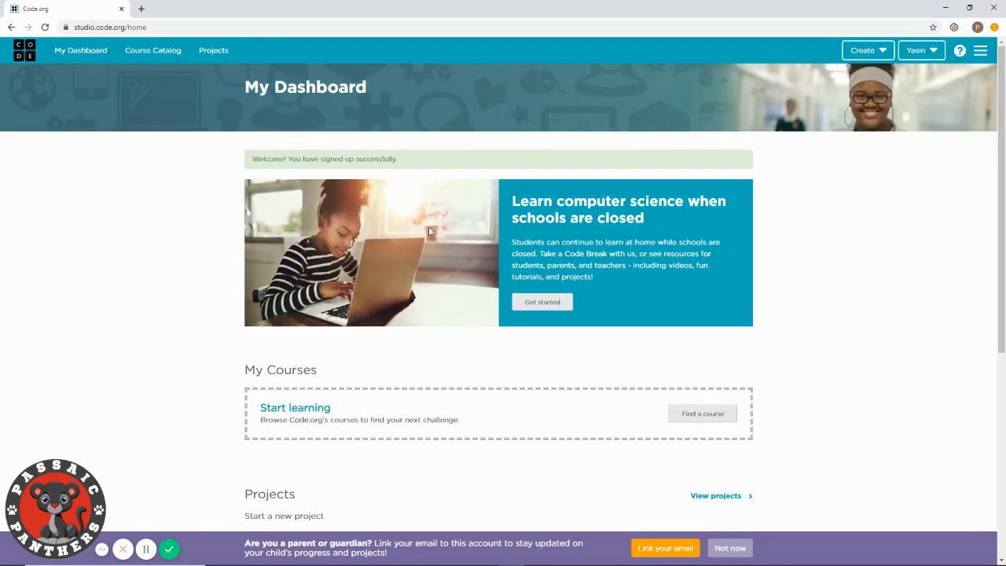
pyautogui.moveTo(446, 229)
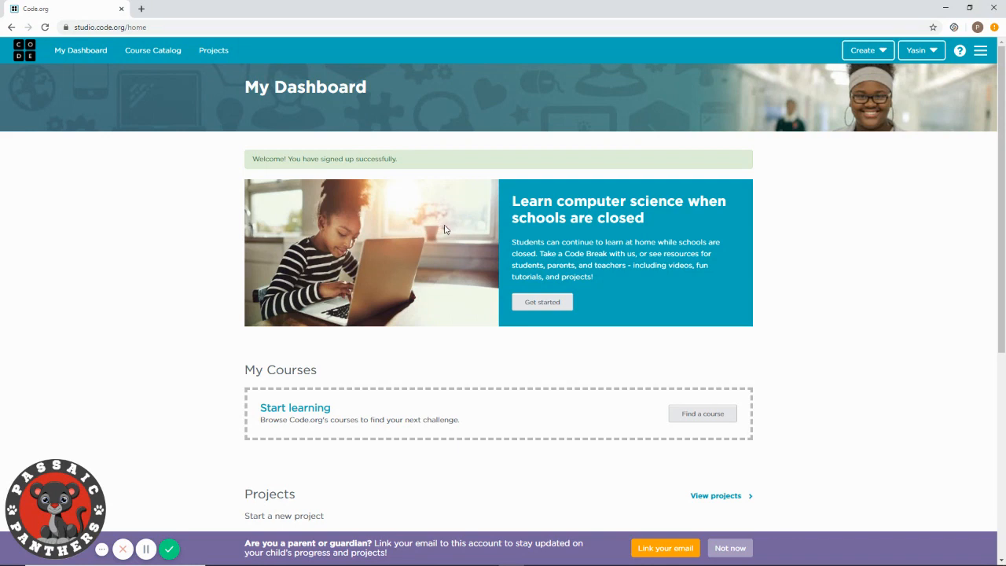
pyautogui.moveTo(443, 192)
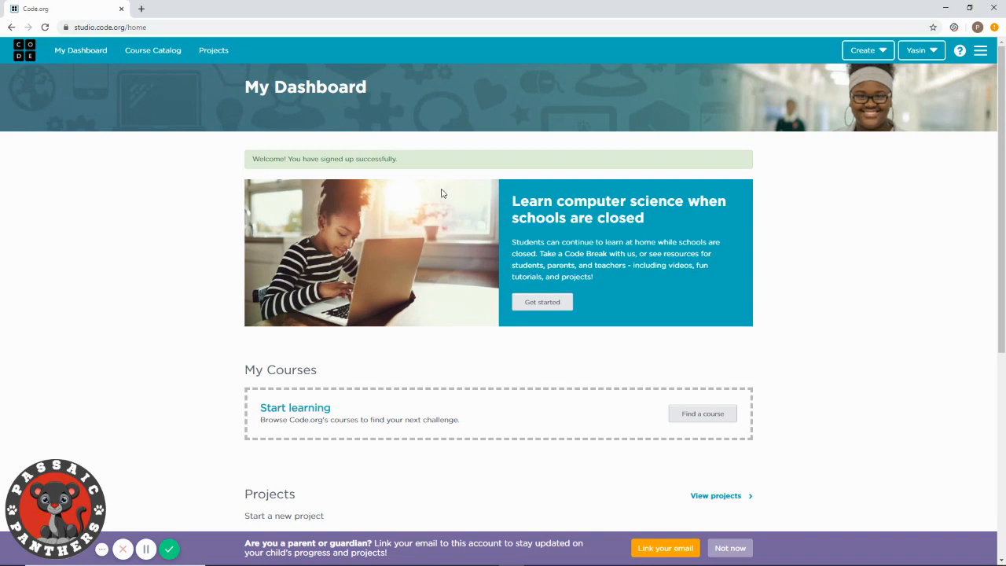
pyautogui.moveTo(459, 205)
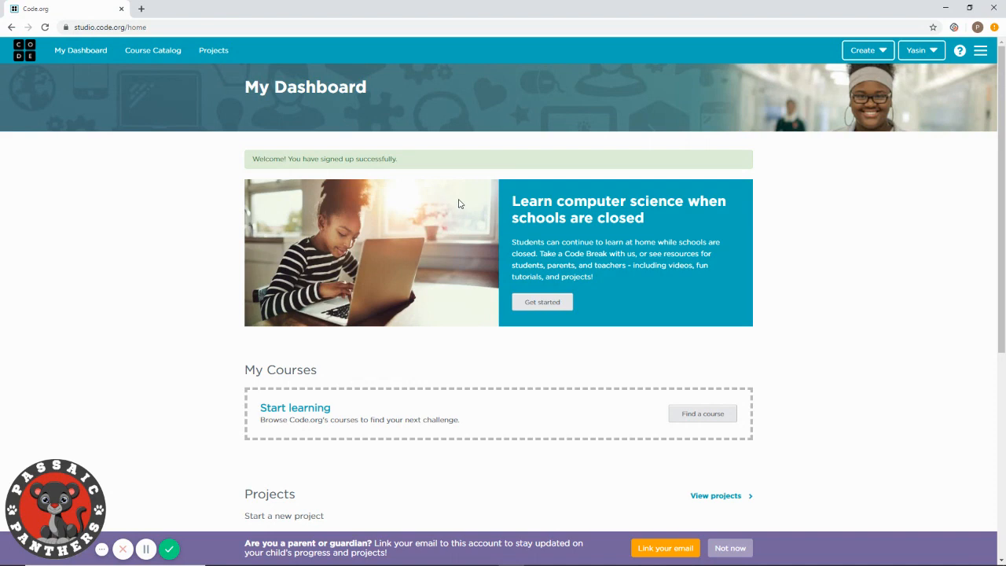
pyautogui.moveTo(467, 173)
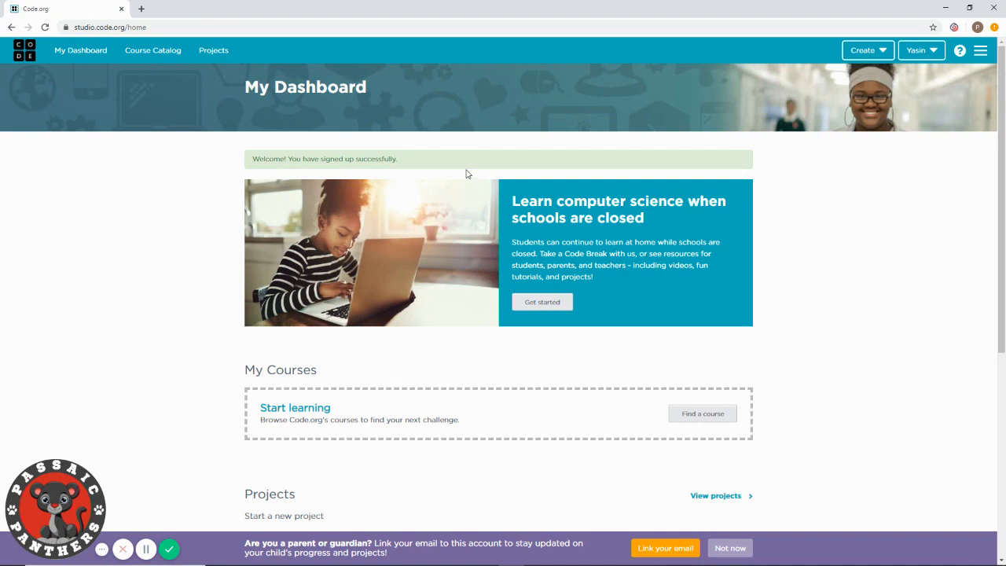
# Reach Classroom Sections and focus the Section Code field under Join a section.
pyautogui.scroll(-3)
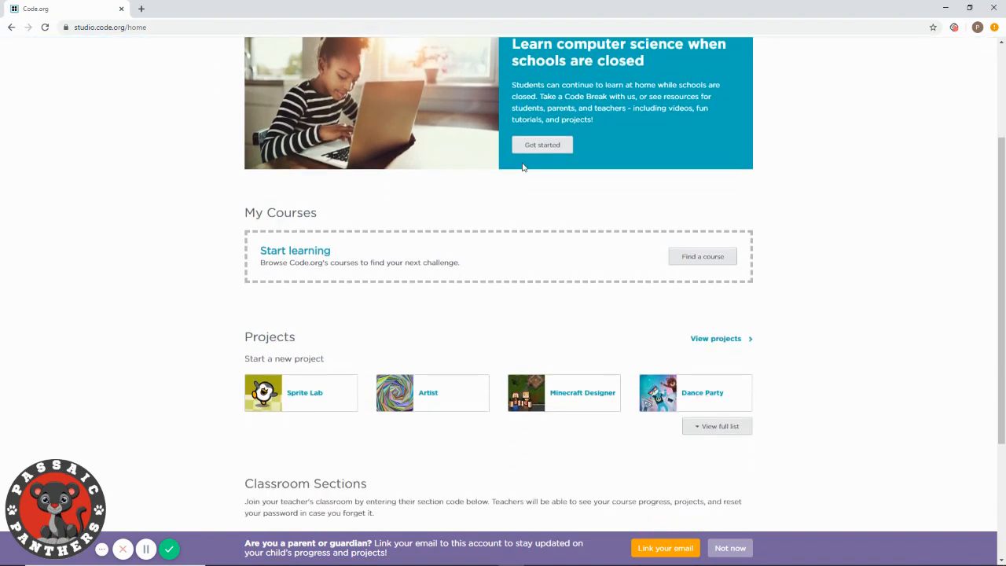
pyautogui.scroll(-3)
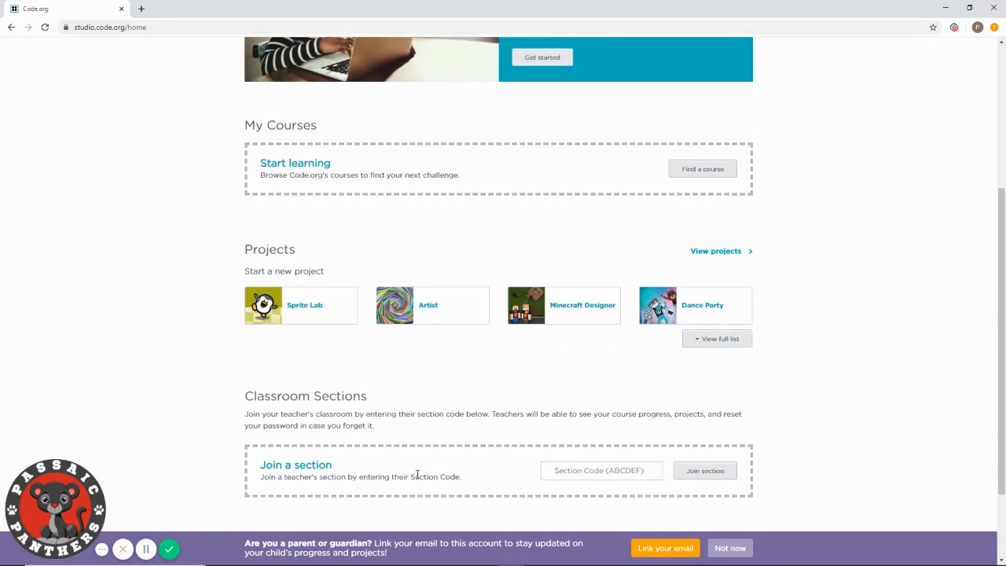
pyautogui.moveTo(103, 550)
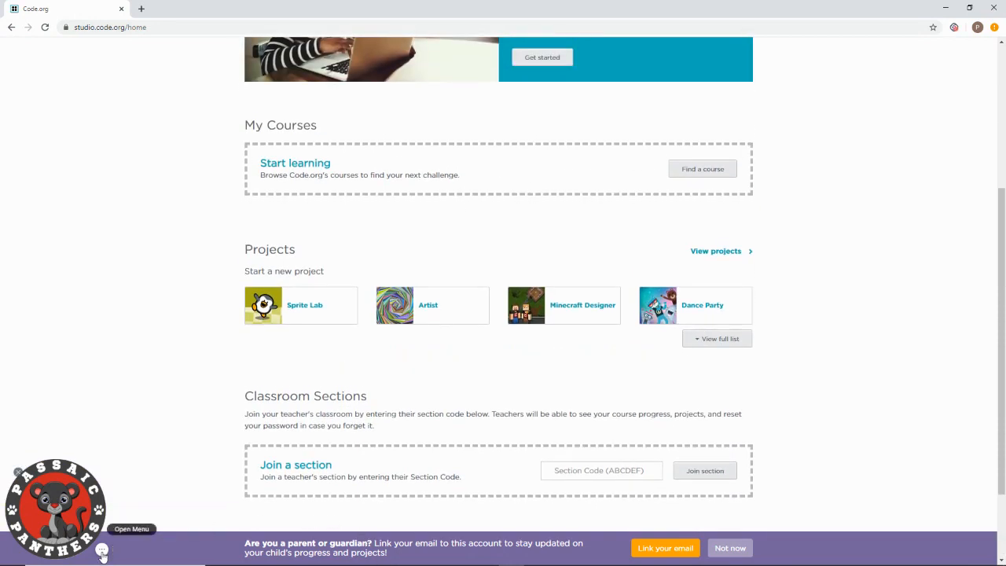
pyautogui.moveTo(269, 438)
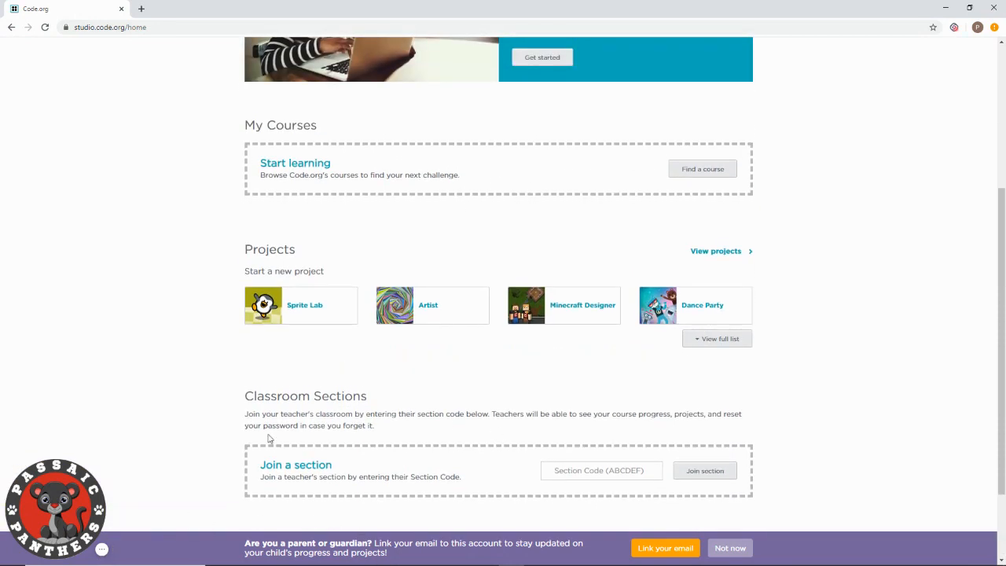
pyautogui.moveTo(358, 467)
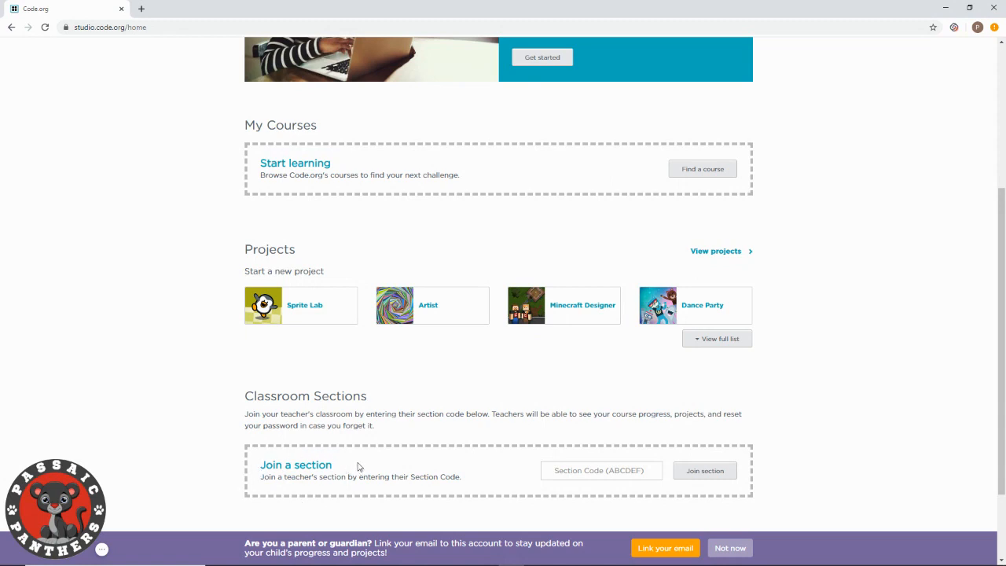
pyautogui.moveTo(246, 492)
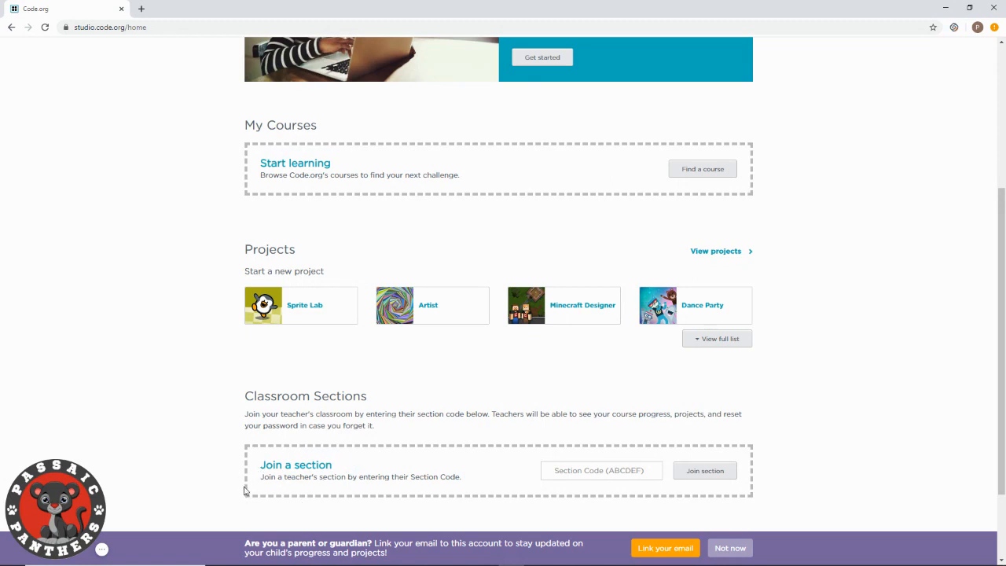
pyautogui.moveTo(344, 468)
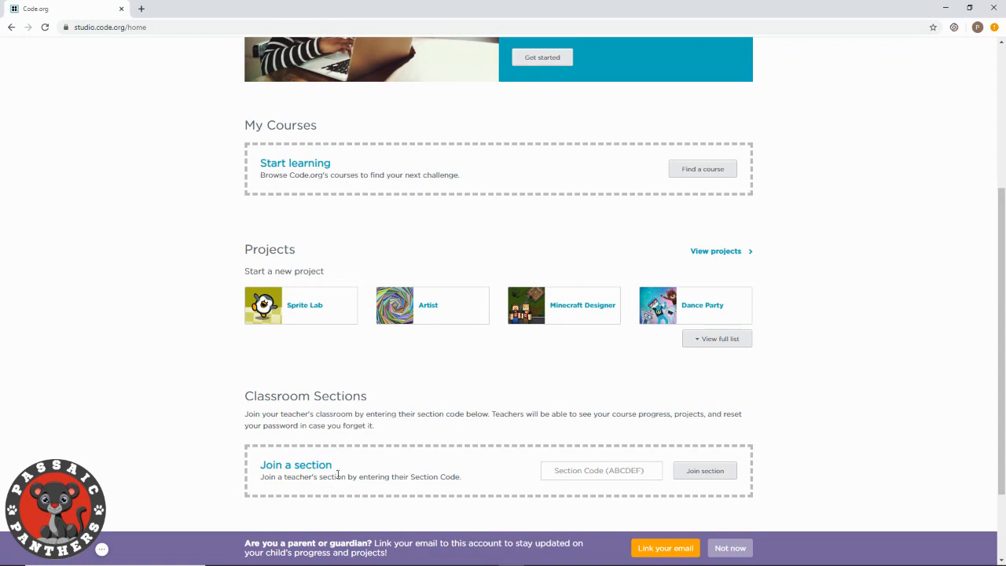
pyautogui.click(600, 470)
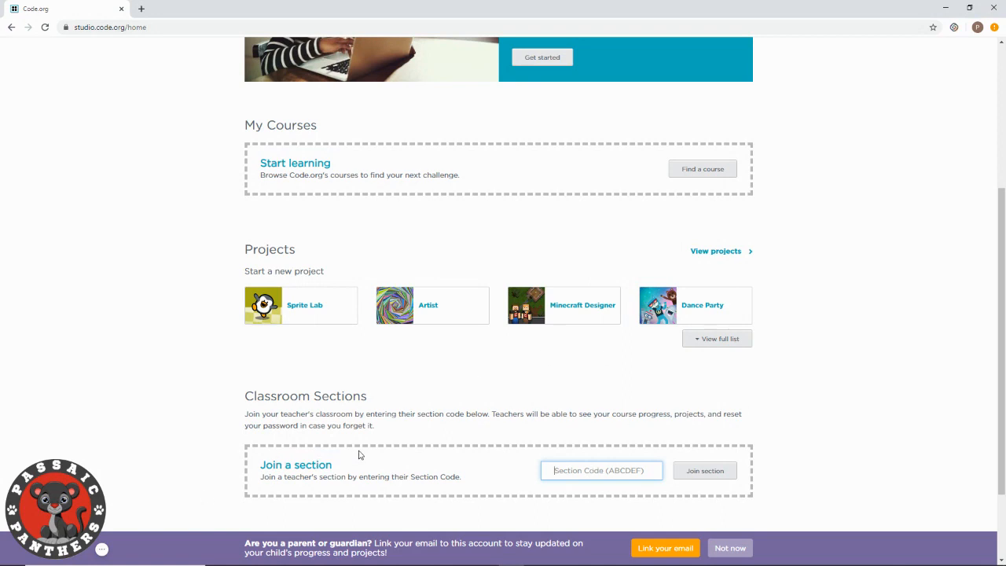
pyautogui.click(600, 470)
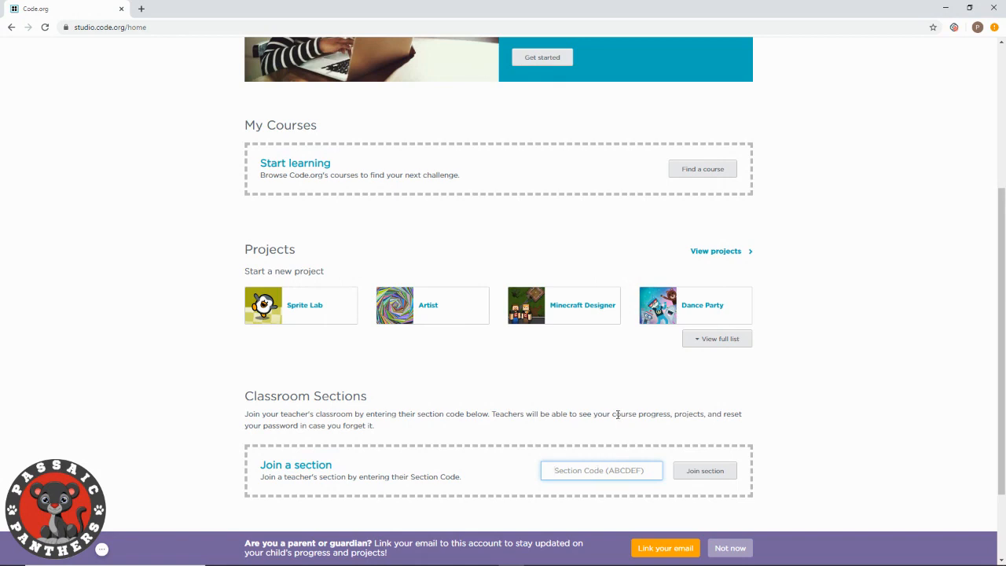
pyautogui.moveTo(572, 349)
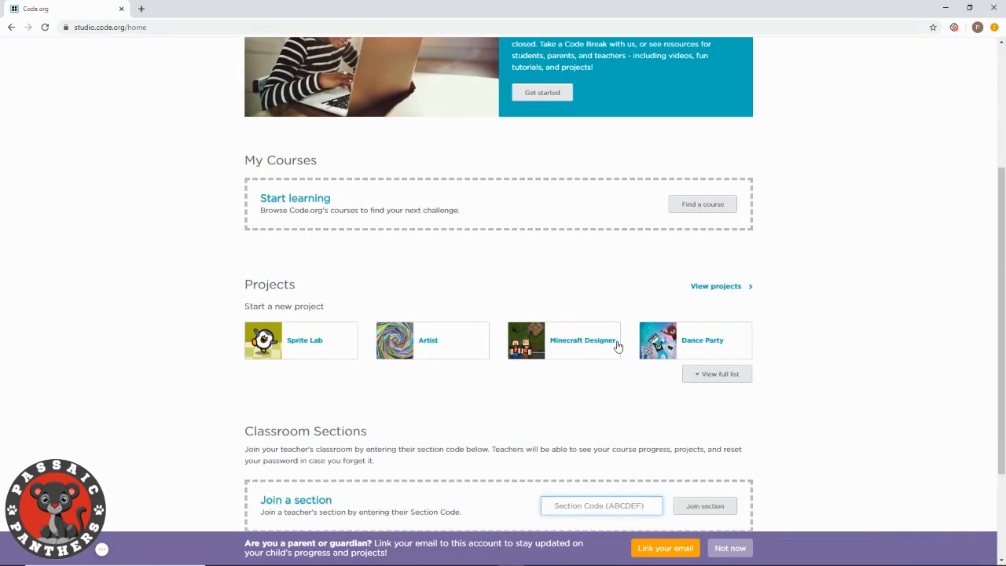
pyautogui.scroll(-3)
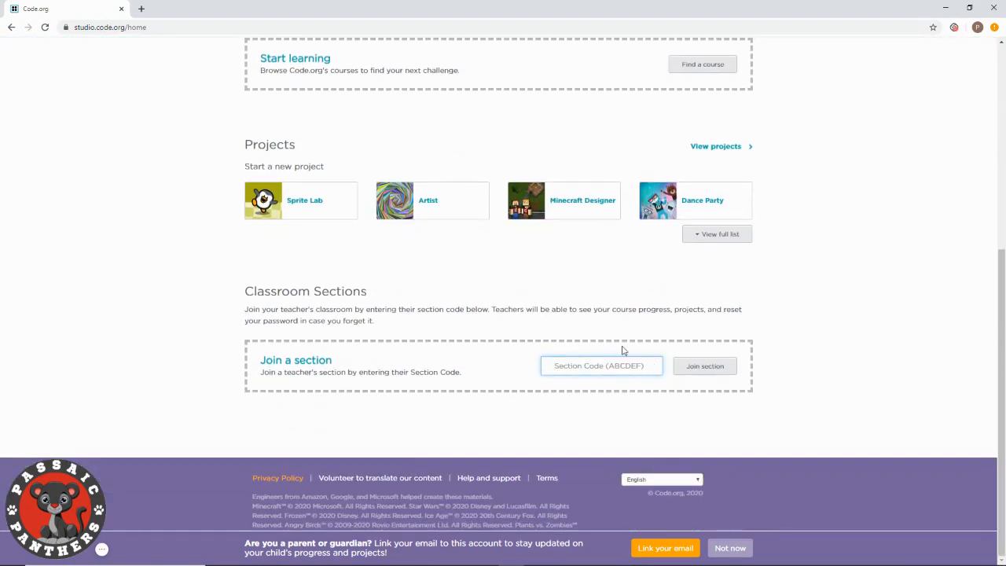